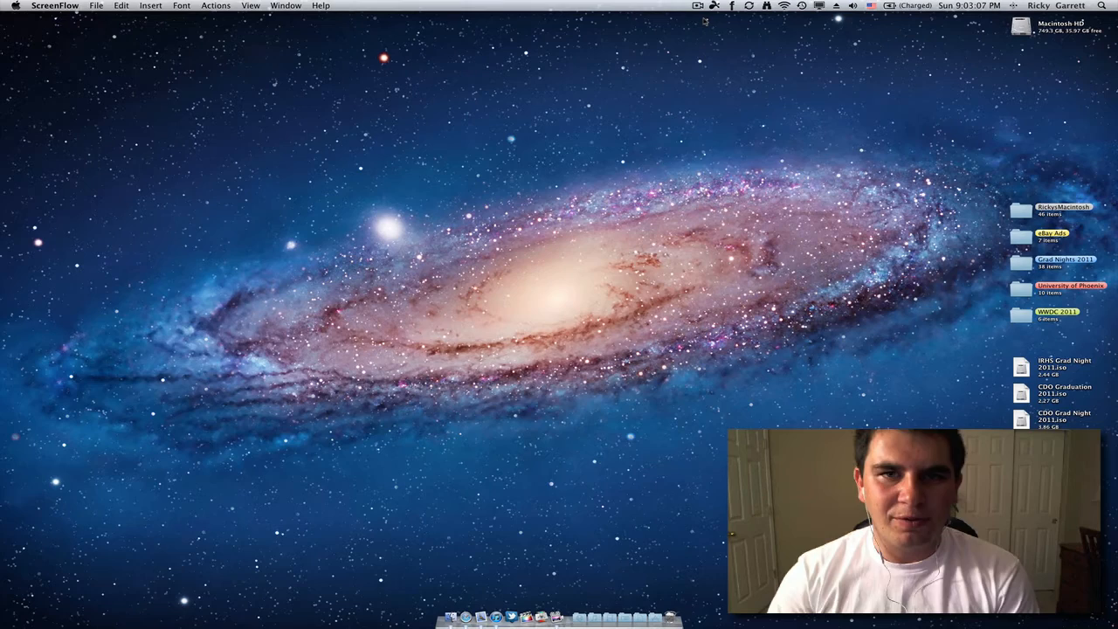
mouse_move(721, 58)
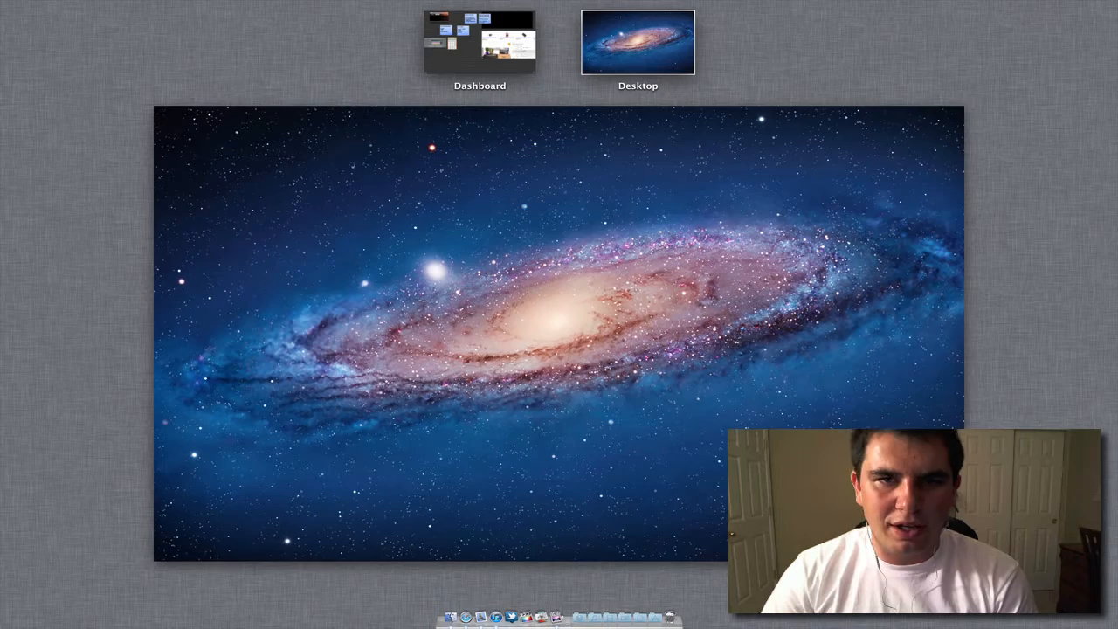
Leave Mission Control, reach the Mission Control preferences pane and its Hot Corners sheet.
click(638, 42)
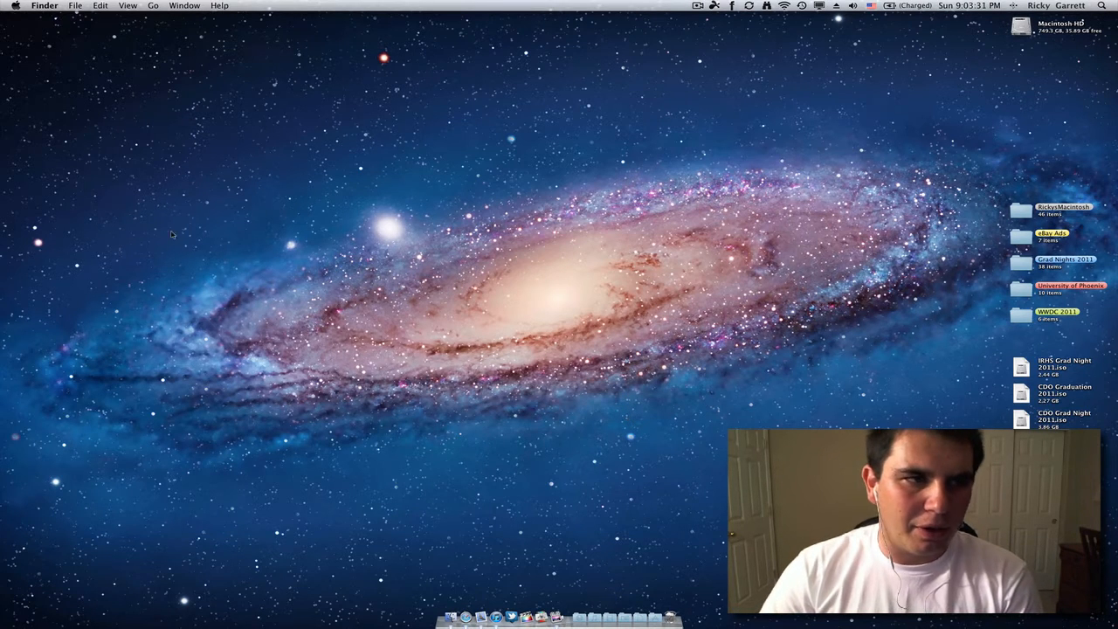
click(13, 6)
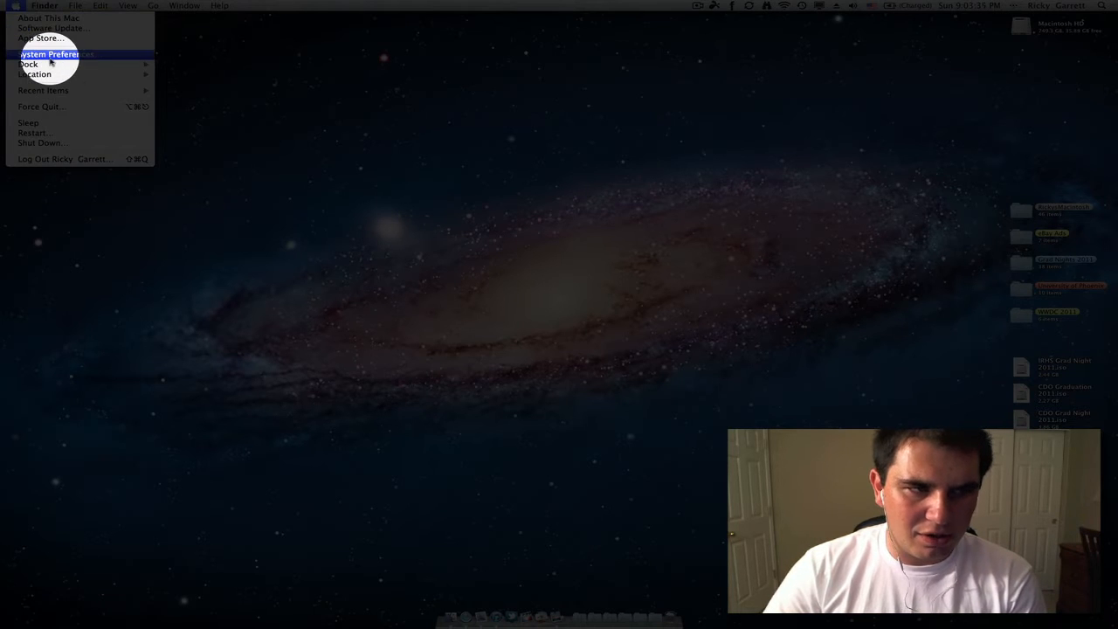
click(48, 53)
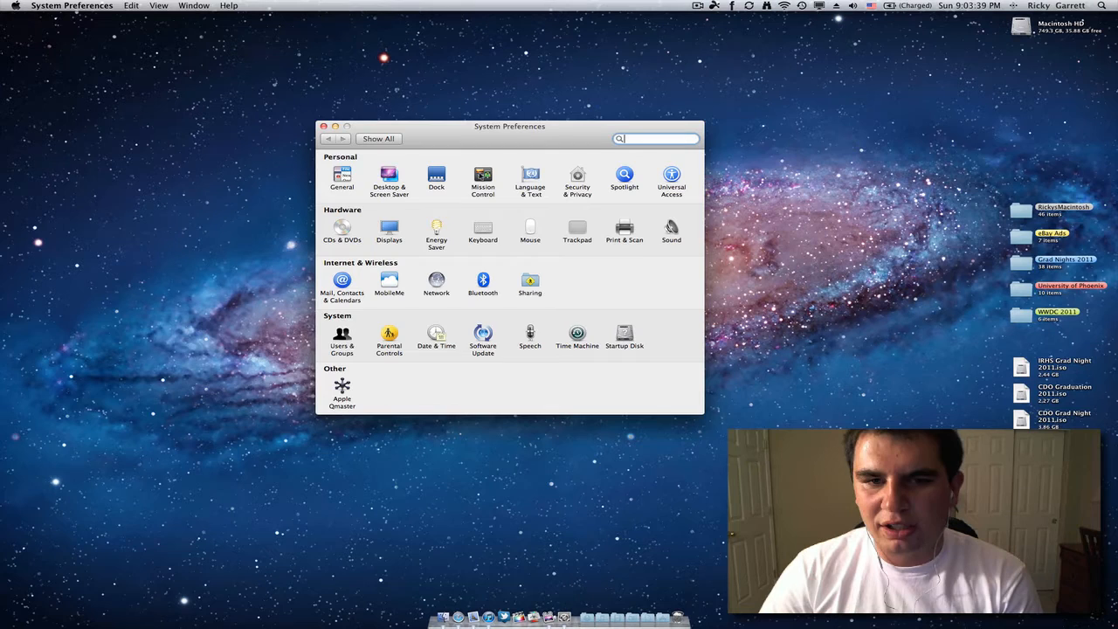
click(484, 178)
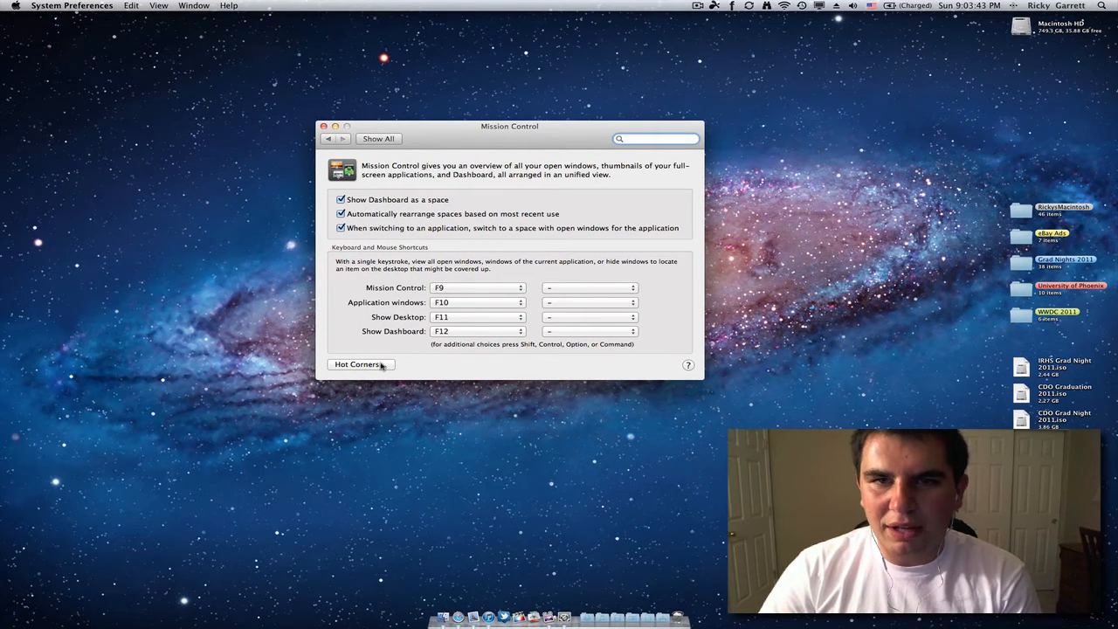
click(361, 364)
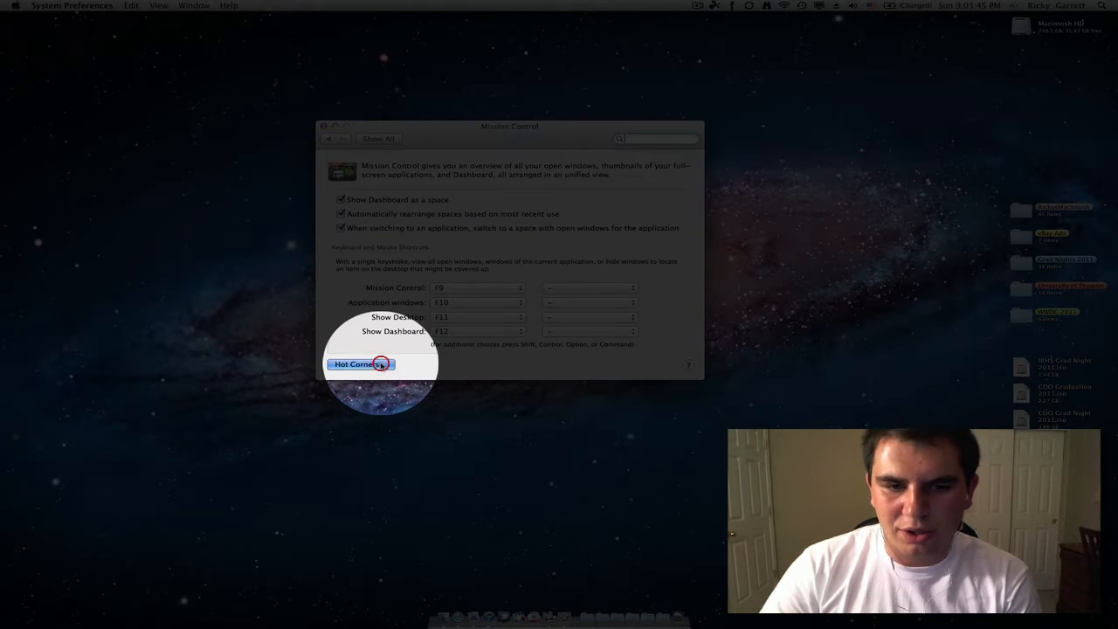
Confirm corners Launchpad top right, Mission Control bottom left, Desktop bottom right, close preferences and launch Safari.
click(361, 364)
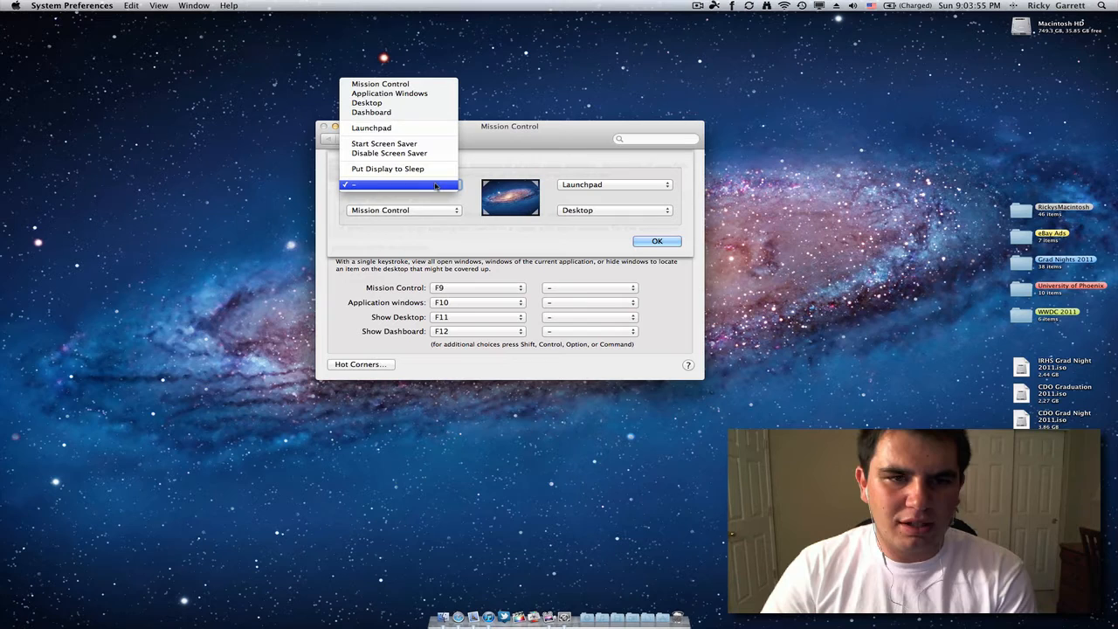
mouse_move(380, 84)
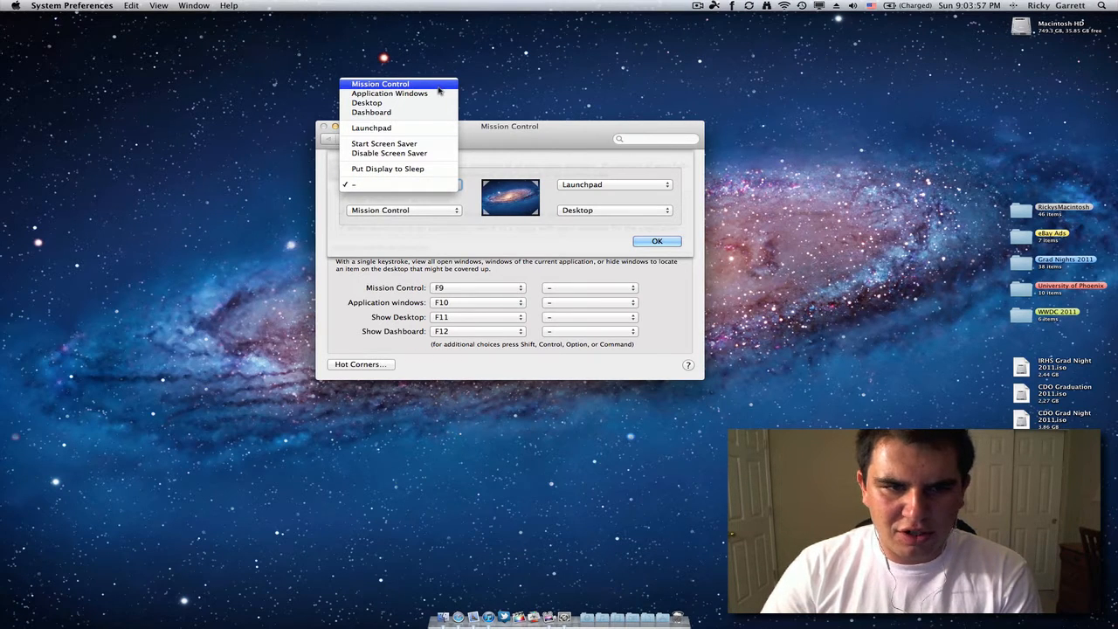
mouse_move(393, 103)
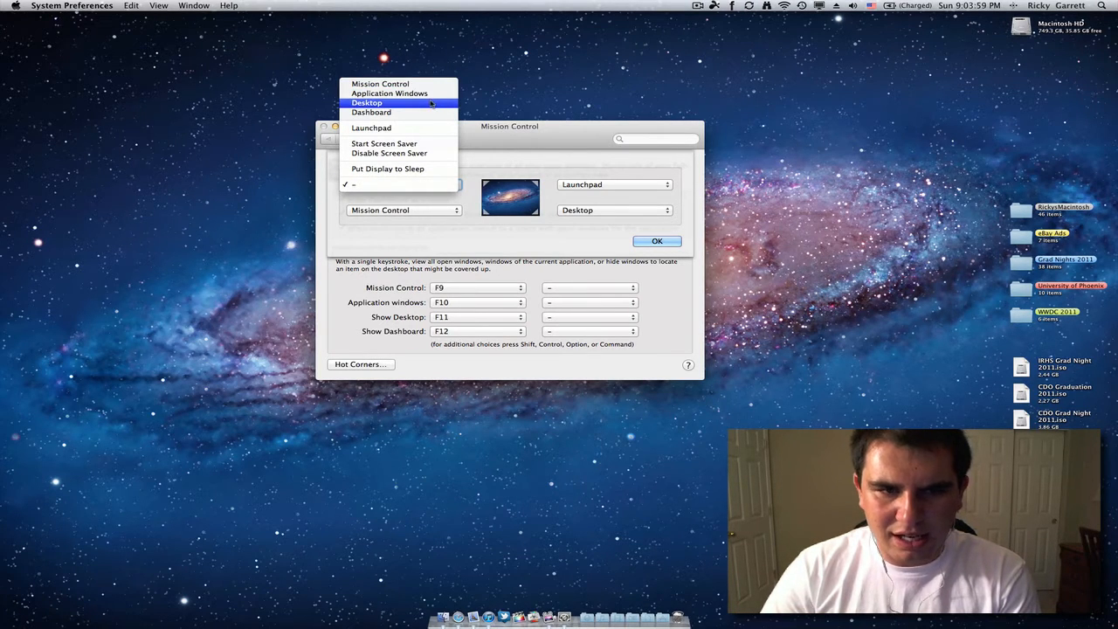
mouse_move(371, 127)
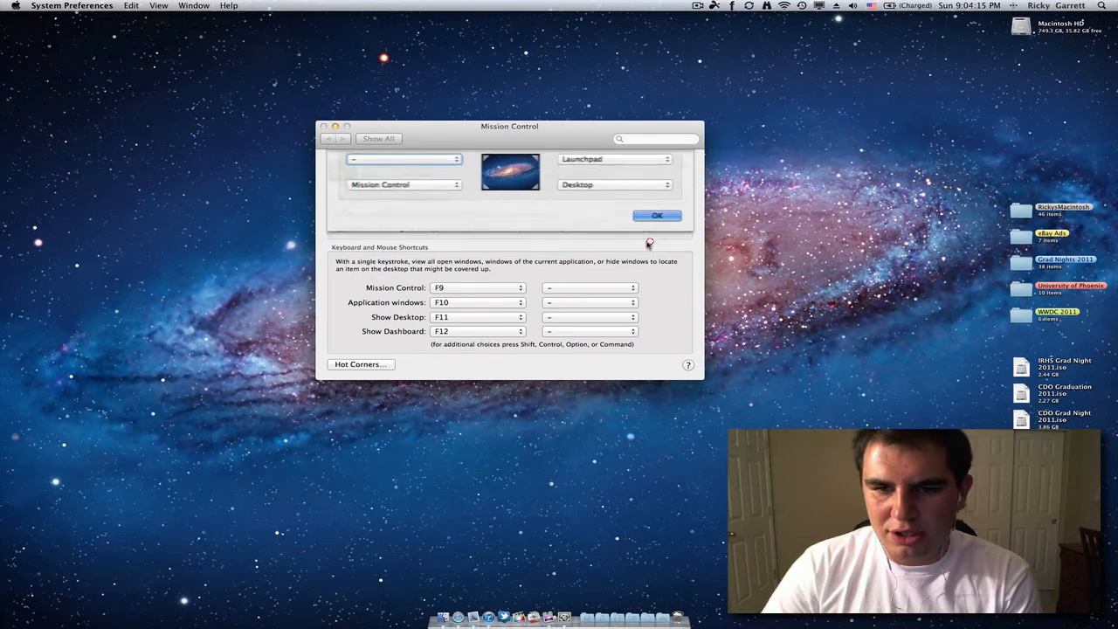
click(656, 215)
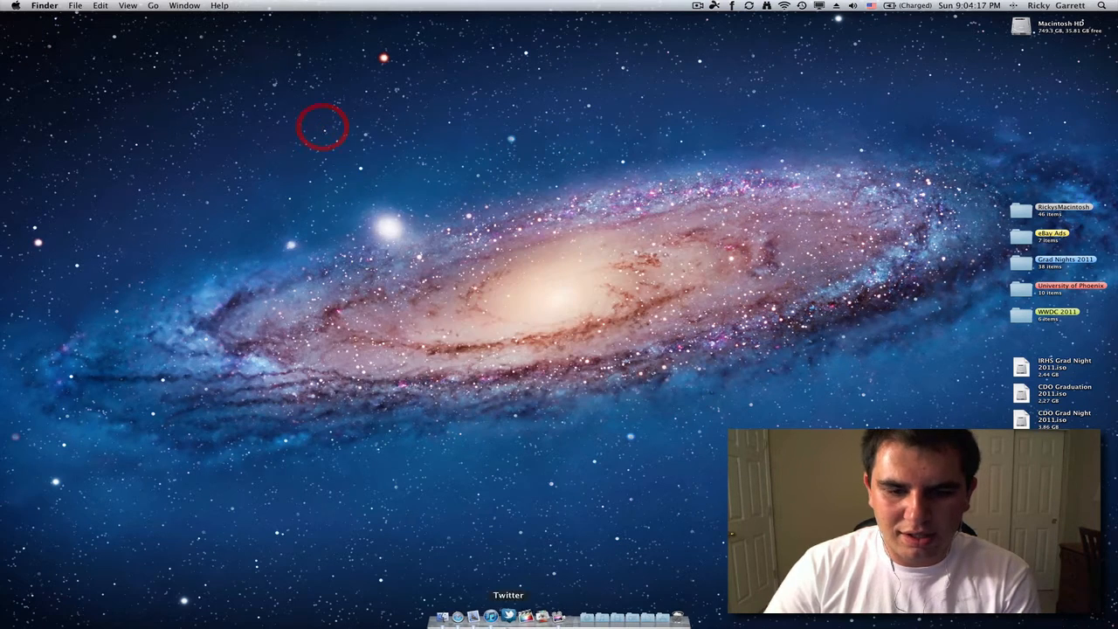
click(448, 609)
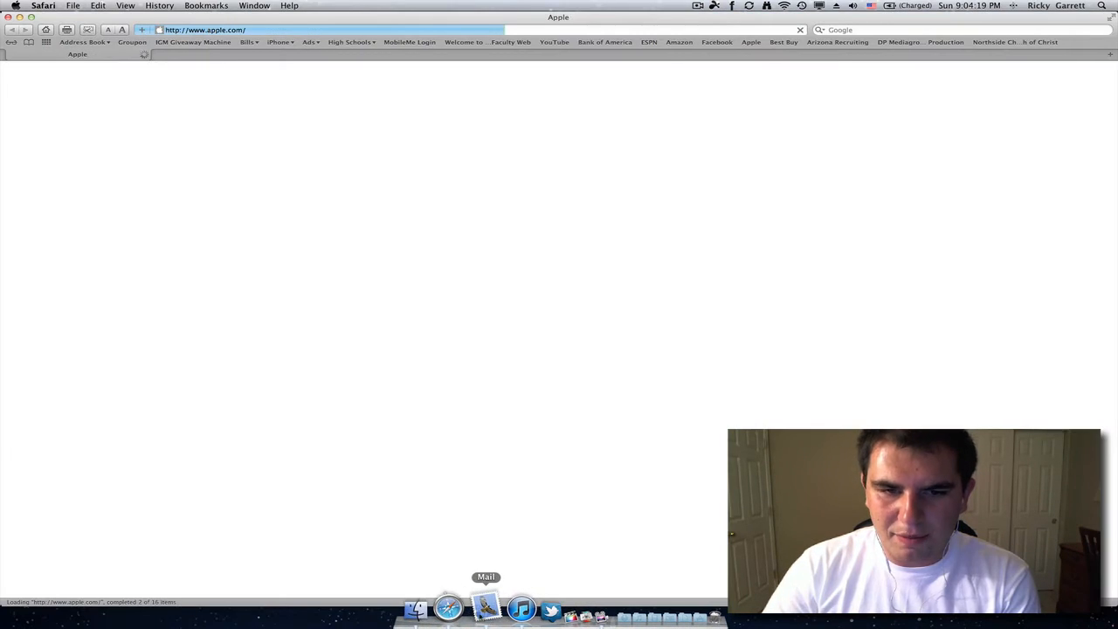